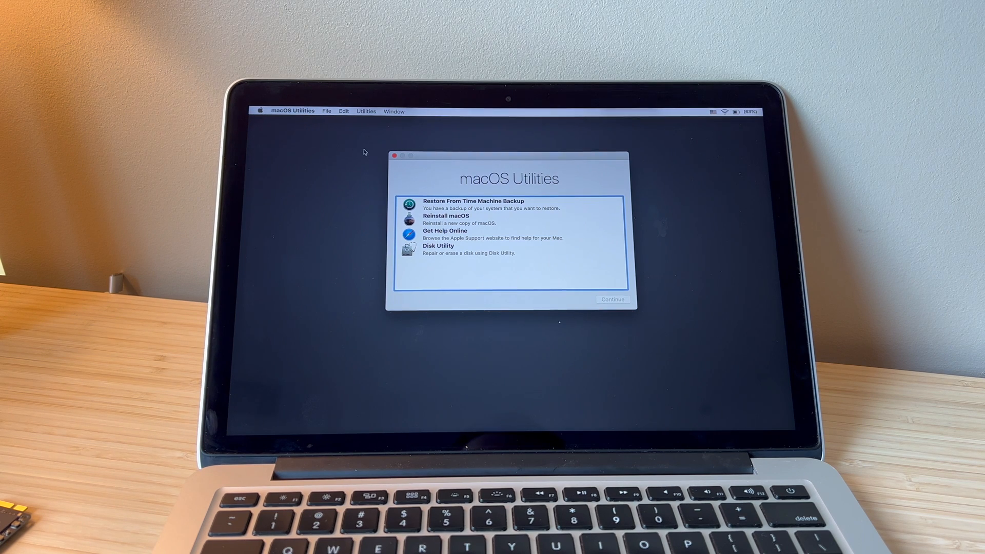
mouse_move(531, 179)
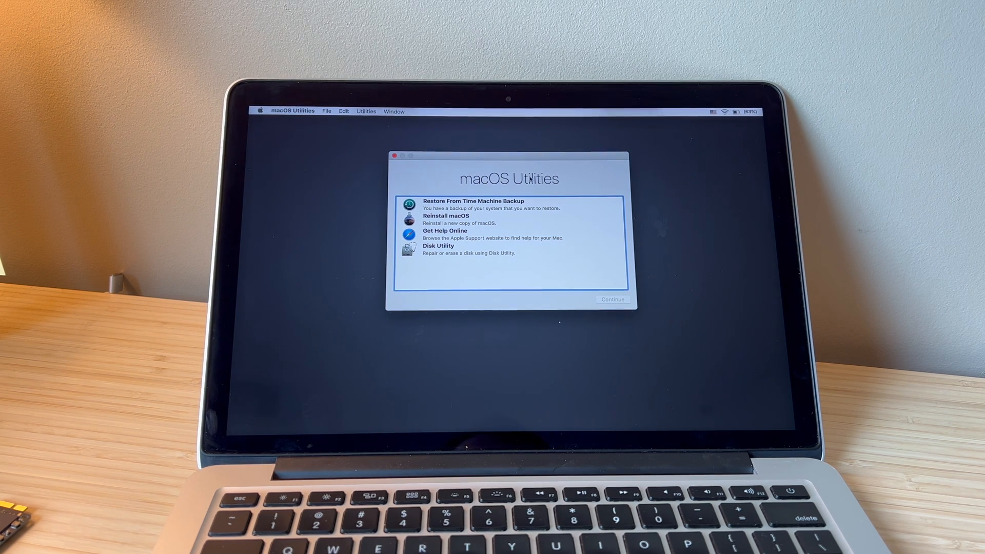
- Launch Disk Utility from macOS Utilities and select the internal 250.66 GB Untitled drive
click(723, 112)
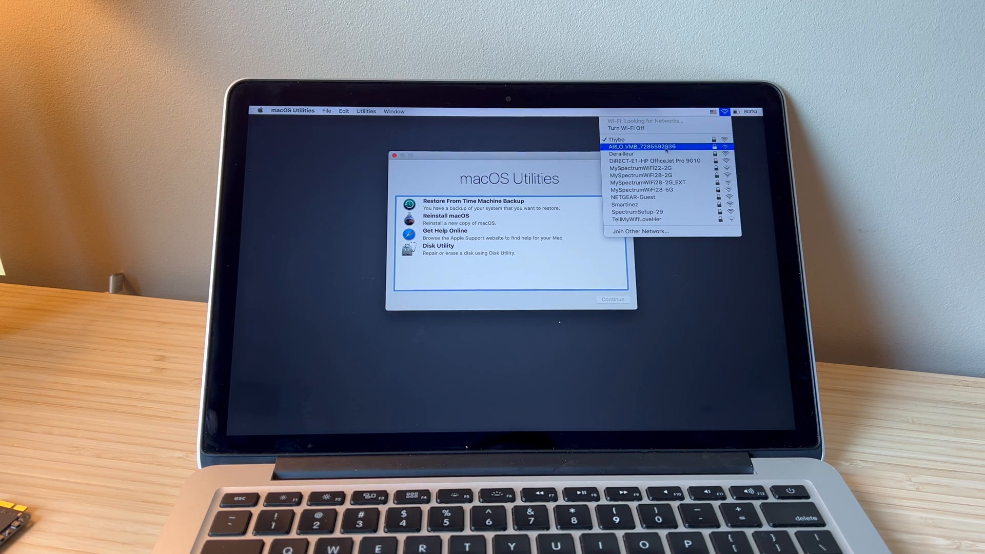
mouse_move(493, 162)
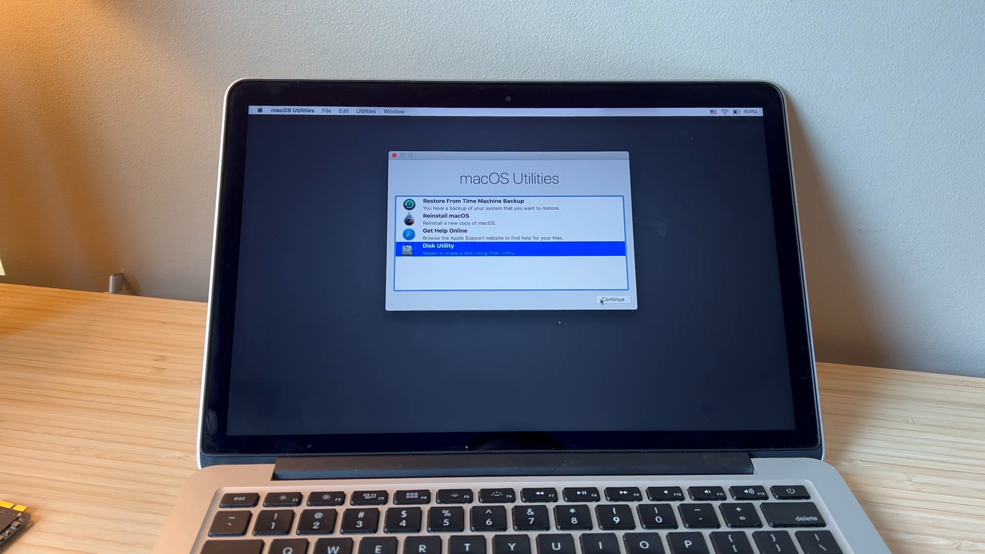
click(612, 299)
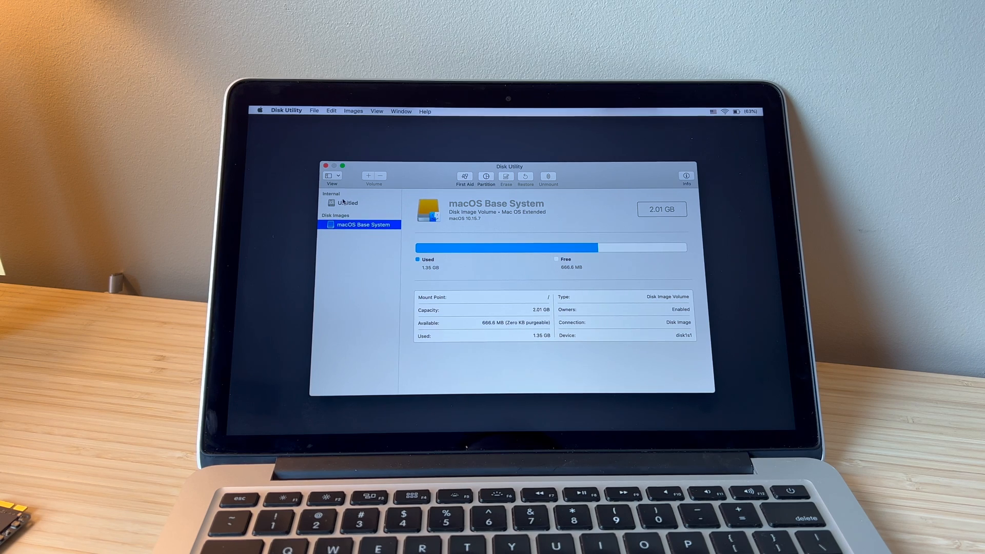
click(347, 202)
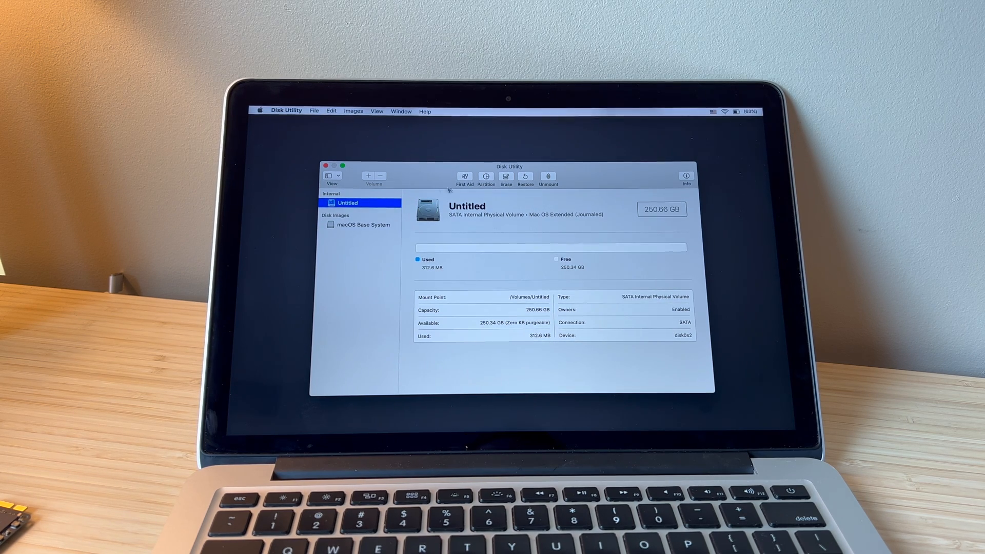
- Erase the Untitled drive as an APFS volume named 'Macintosh HD' and dismiss the summary
click(506, 176)
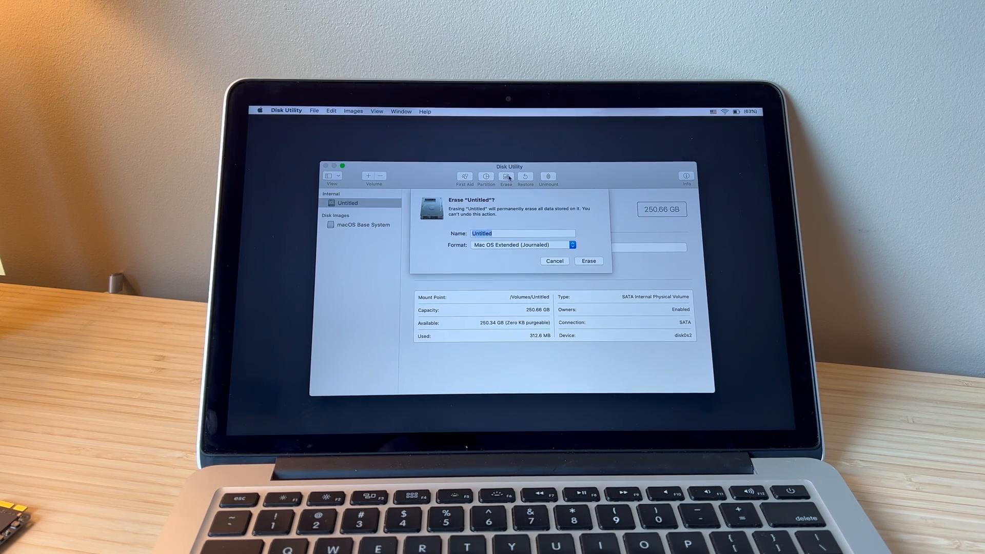
text(Mac)
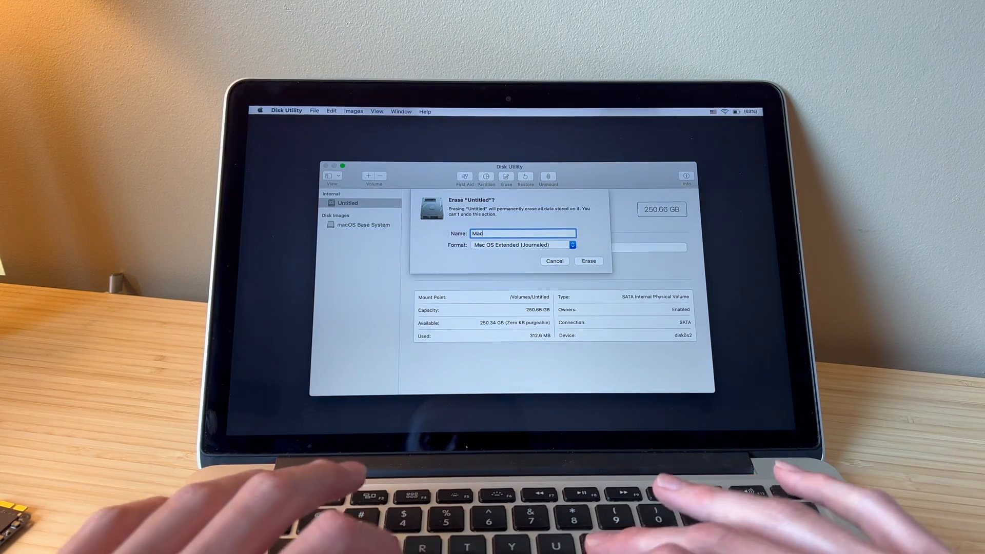
text(intosh HD)
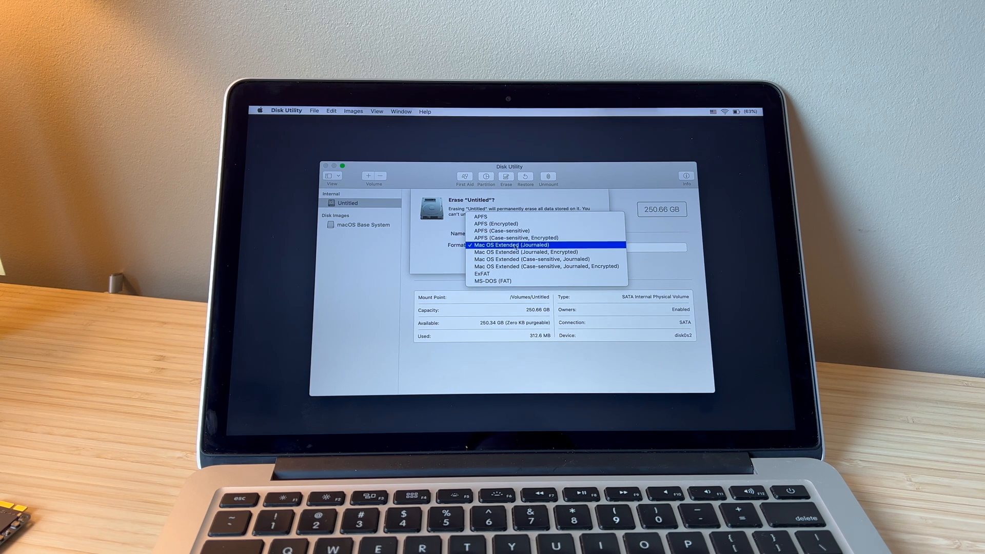
mouse_move(481, 217)
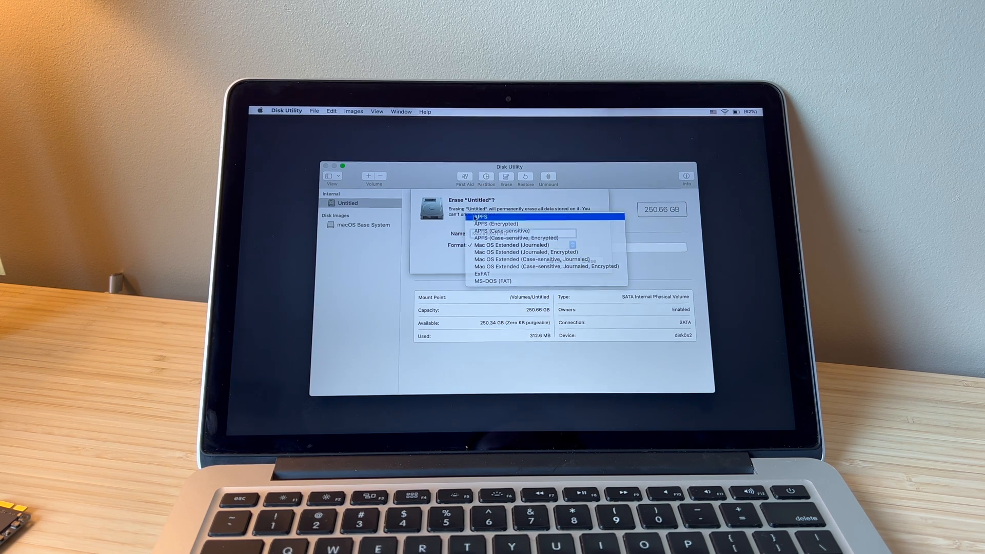
click(480, 216)
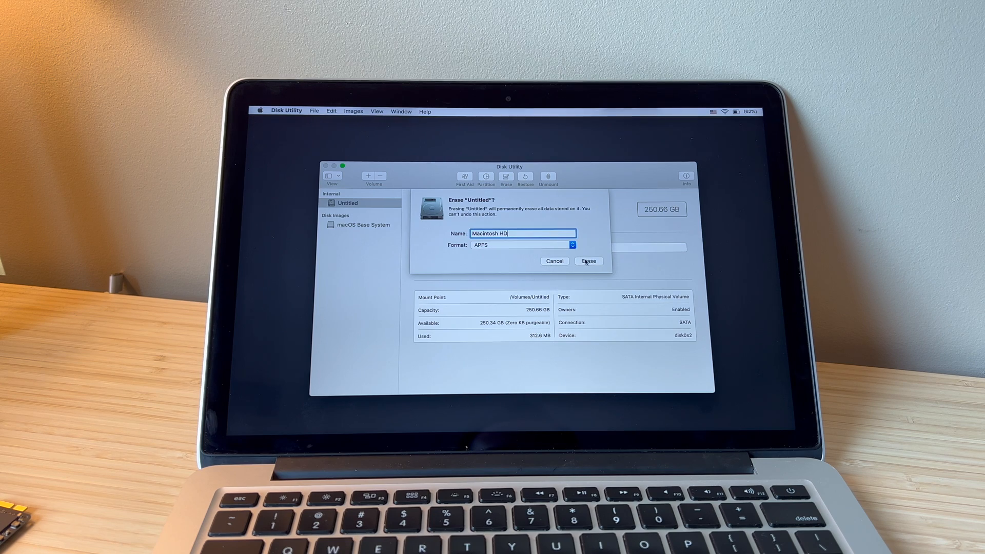
click(587, 260)
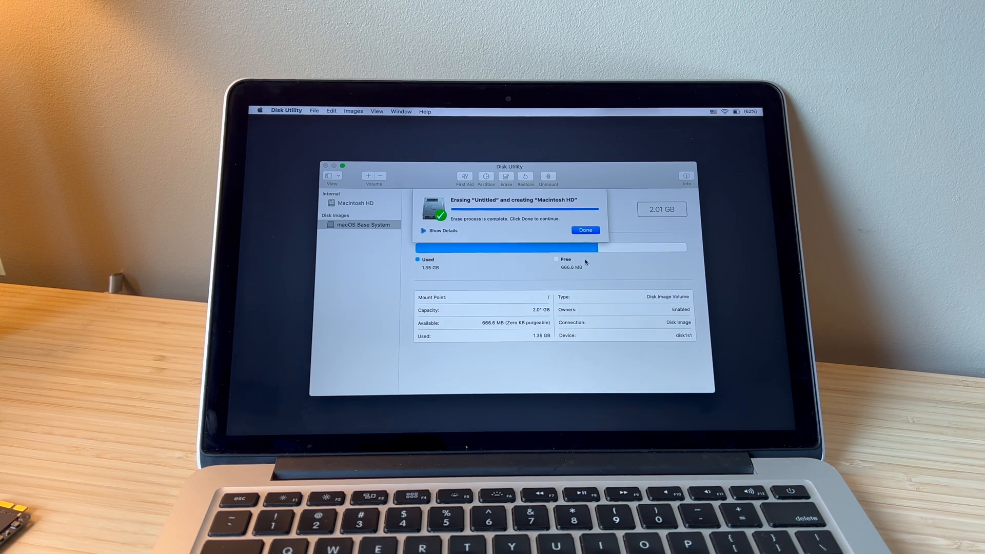
click(584, 230)
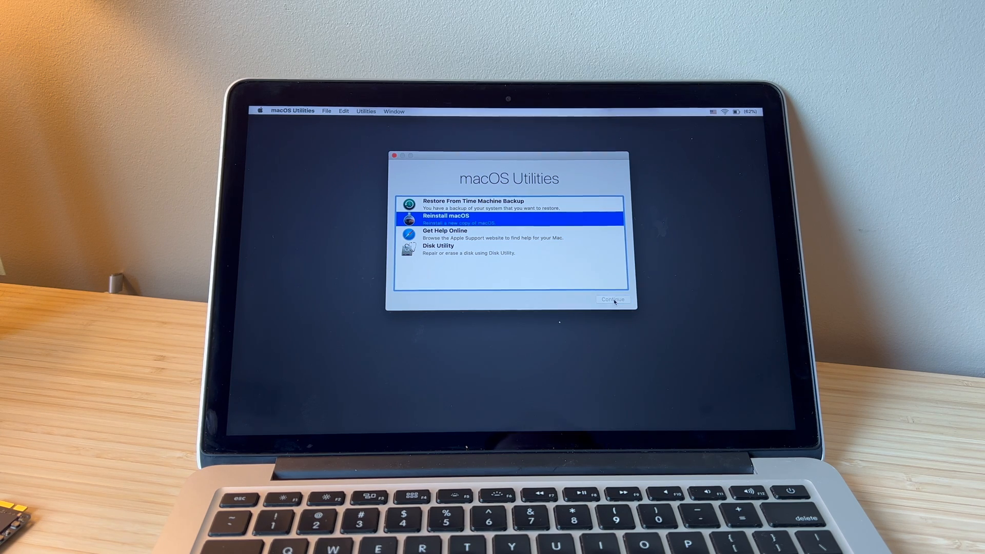
- Start Reinstall macOS, continue the Catalina installer and agree to the license terms
click(612, 299)
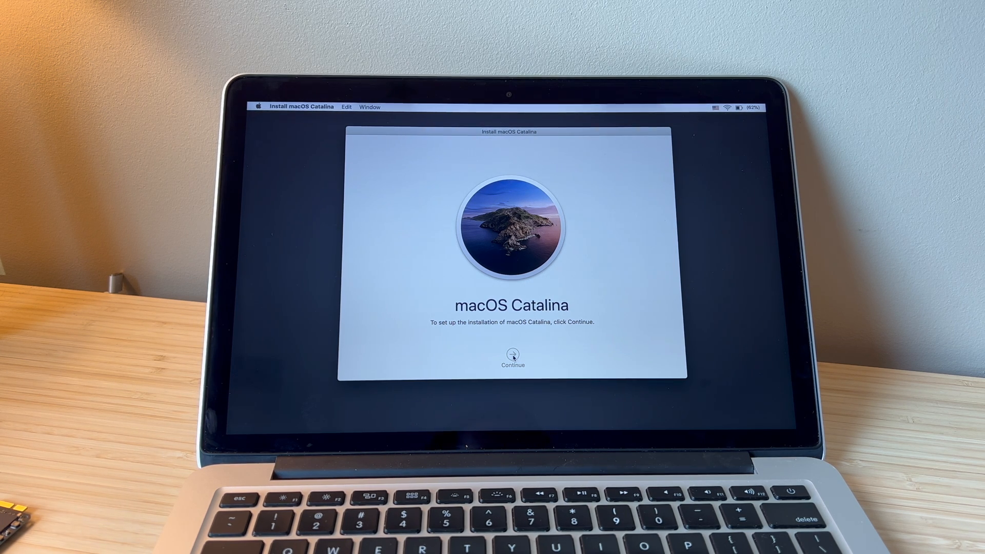
click(511, 352)
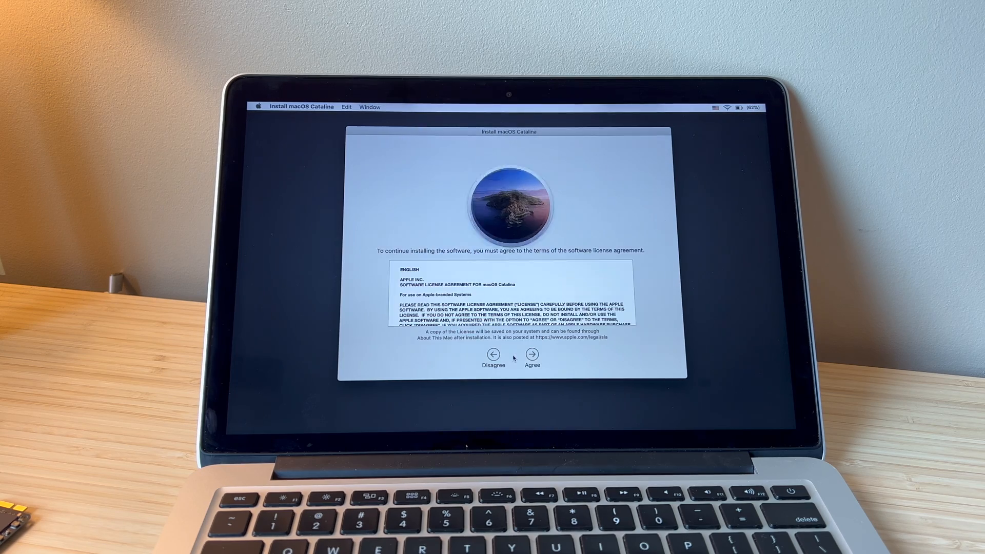
click(532, 355)
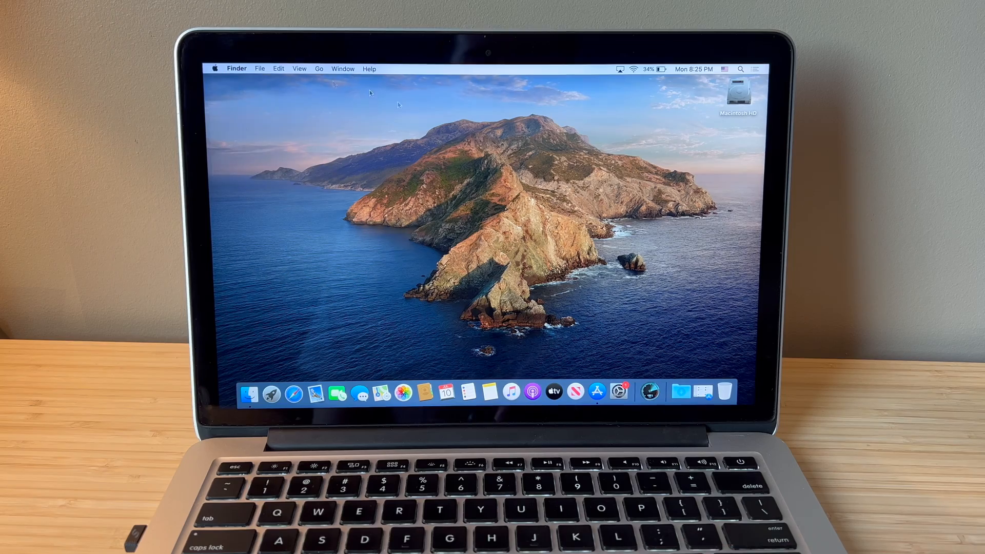
- Check About This Mac storage shows 251 GB, then launch Blackmagic Disk Speed Test from the Dock
click(489, 133)
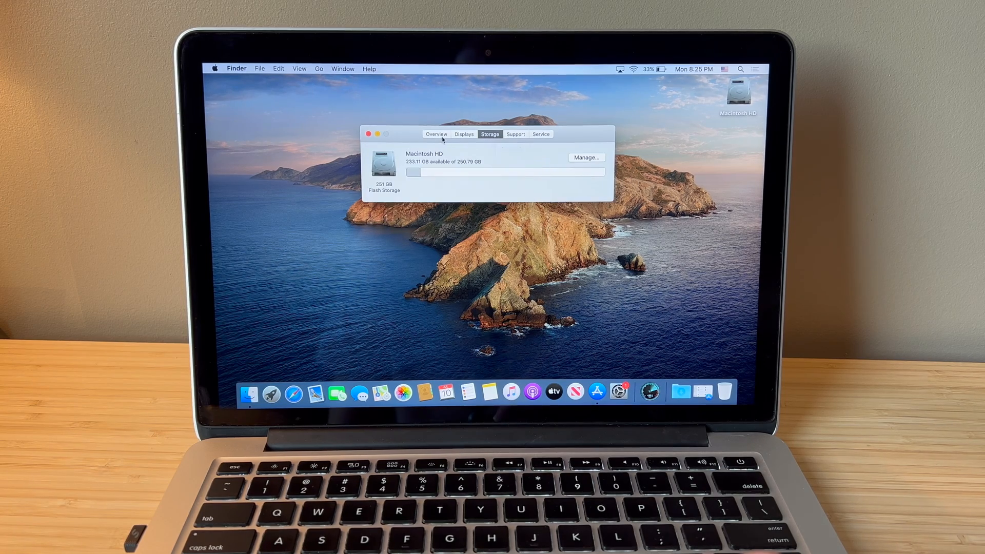
click(368, 134)
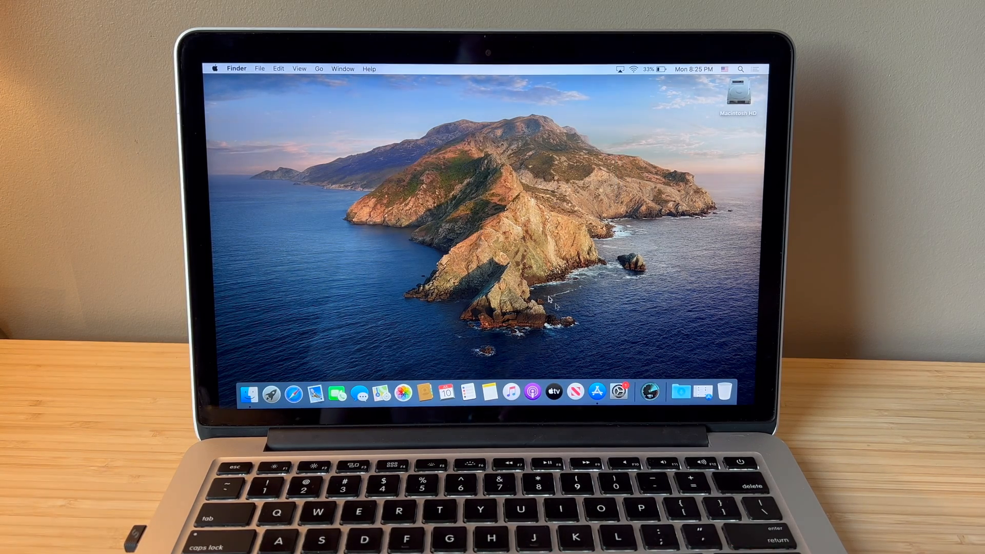
click(651, 392)
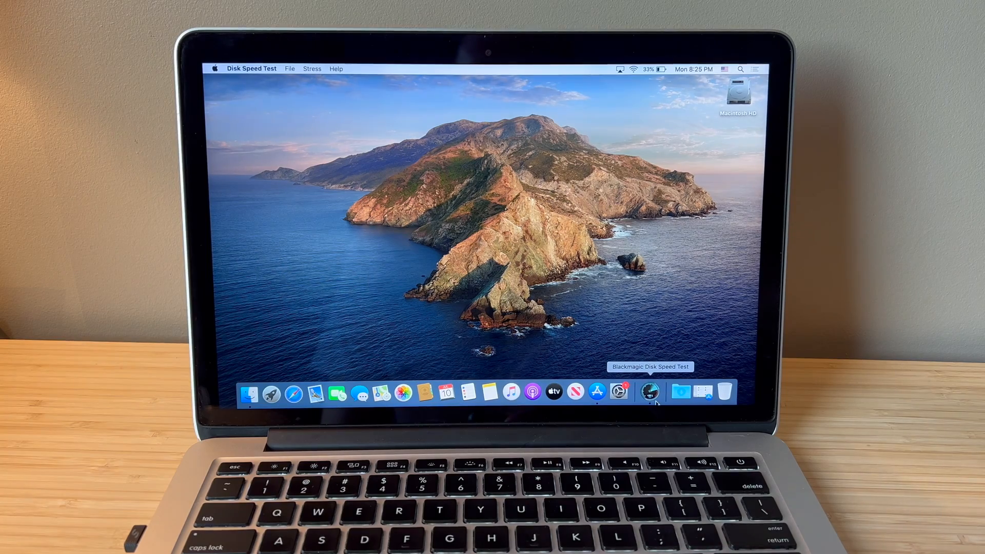
- Run the speed test for ~300 MB/s write and ~390 MB/s read, dismissing Calendar's location prompt
click(650, 392)
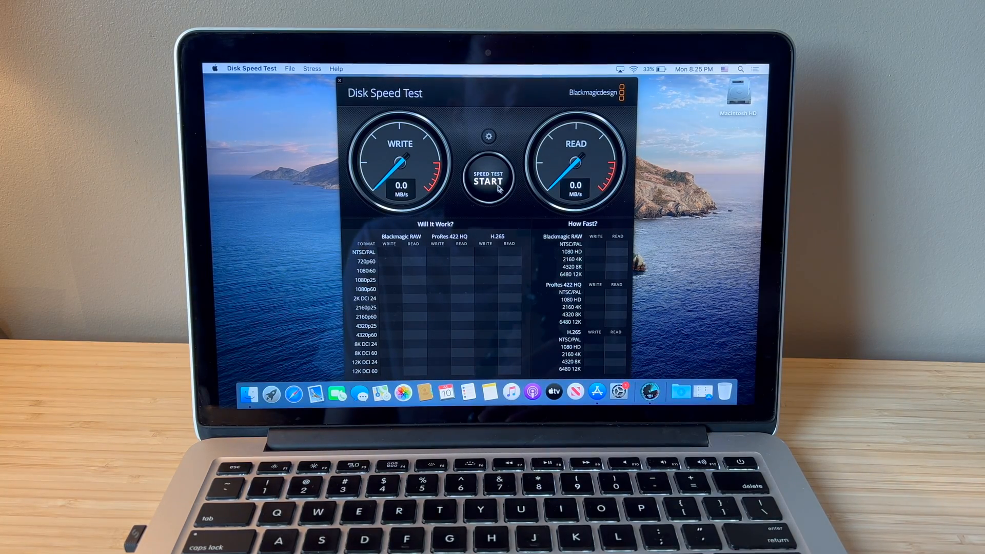
click(488, 178)
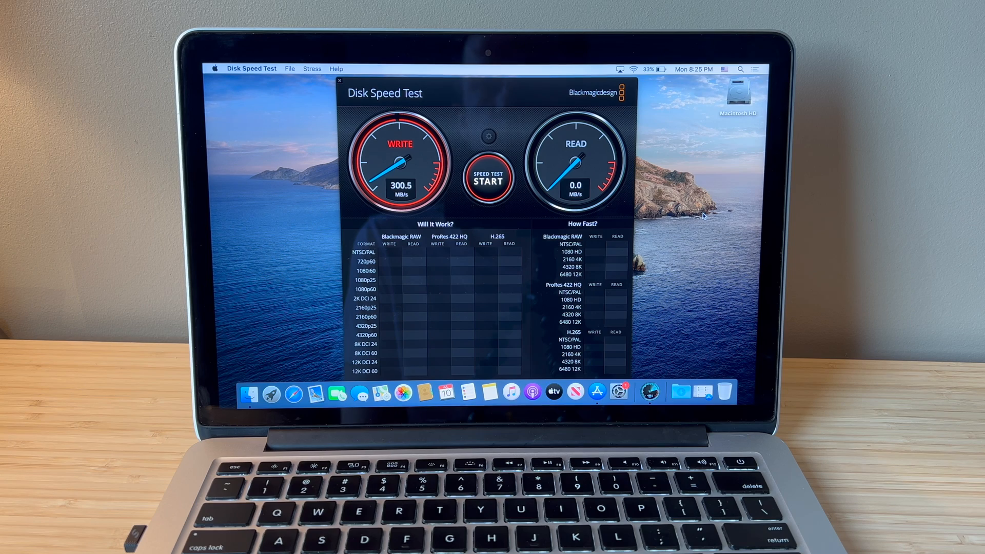
click(487, 178)
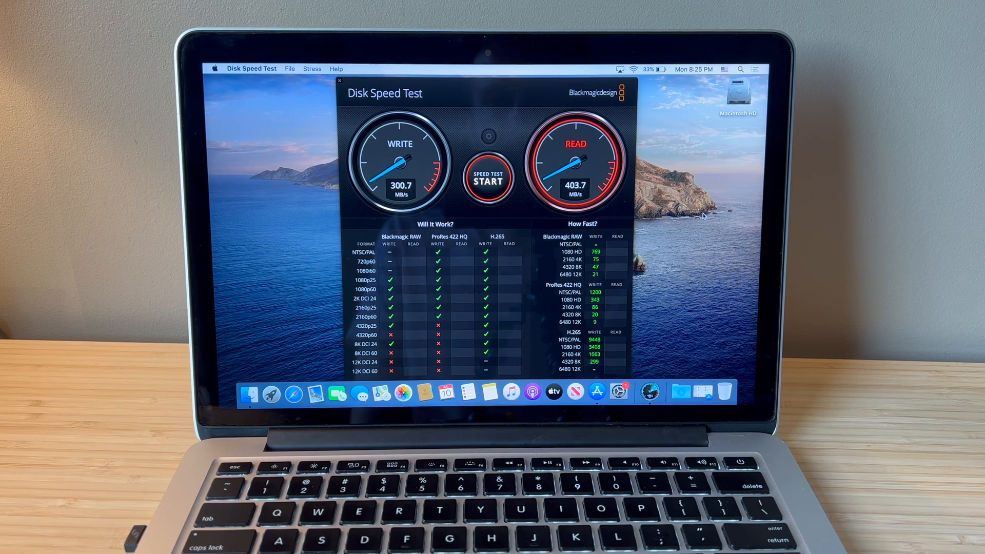
click(487, 178)
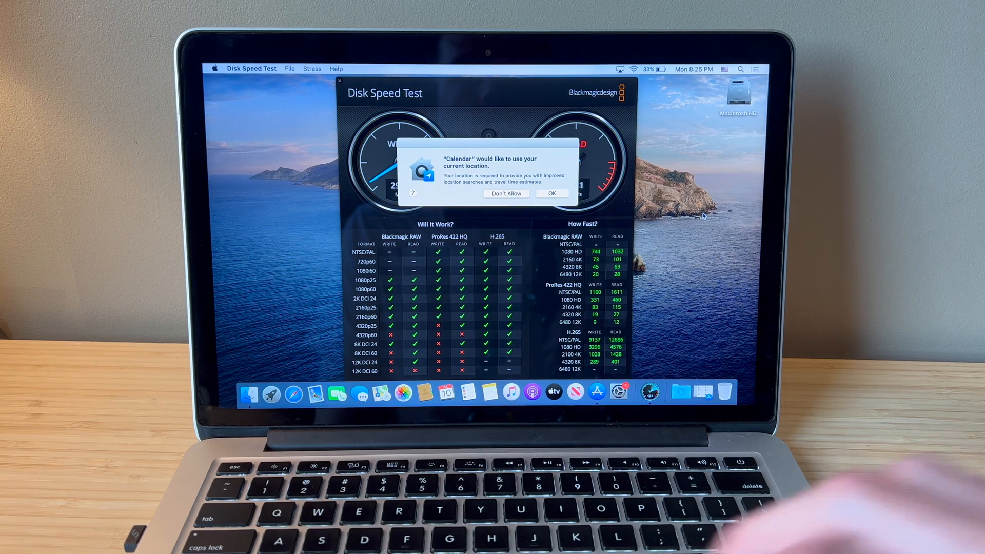
click(551, 192)
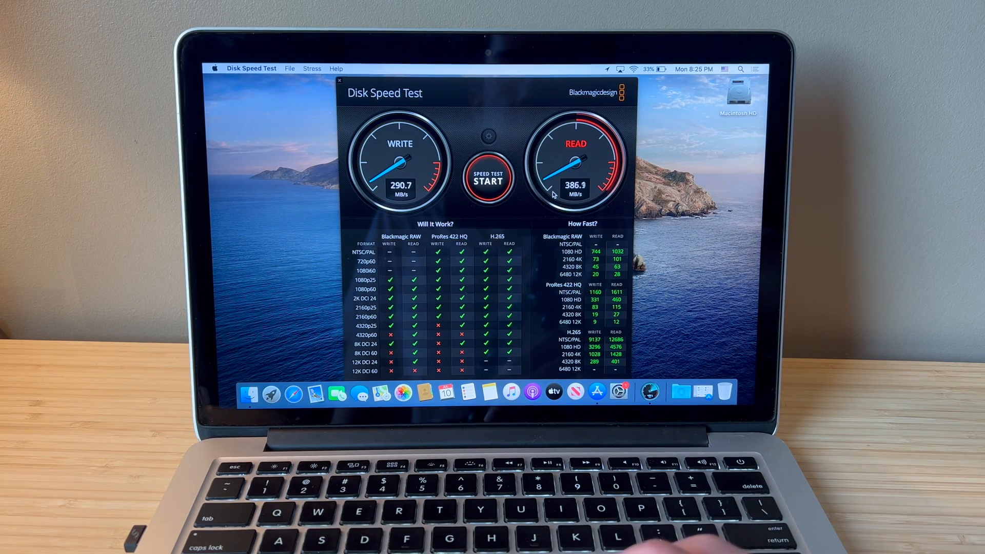